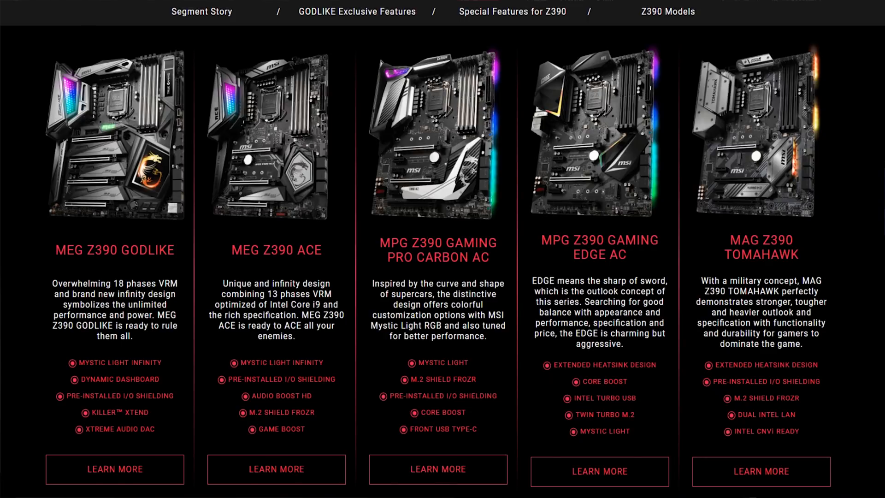
# Scroll the Killer Prioritization Engine for Routers page down to its Benefits list
pyautogui.click(276, 469)
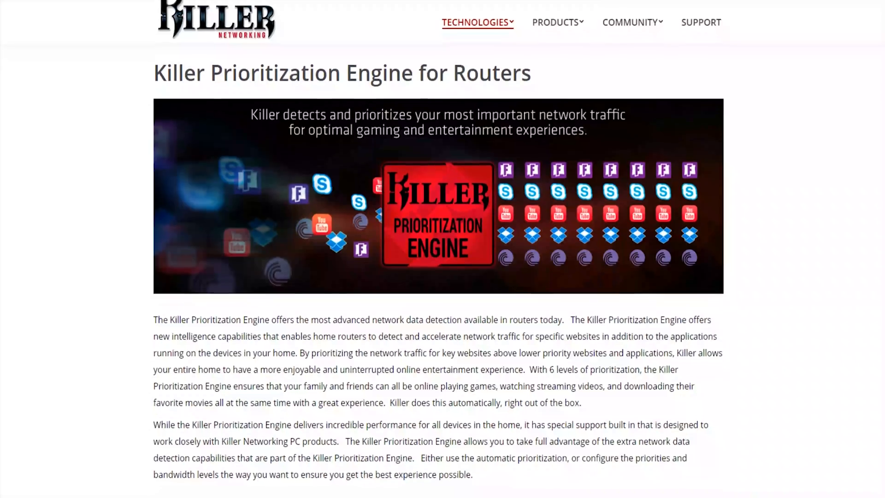
pyautogui.scroll(-3)
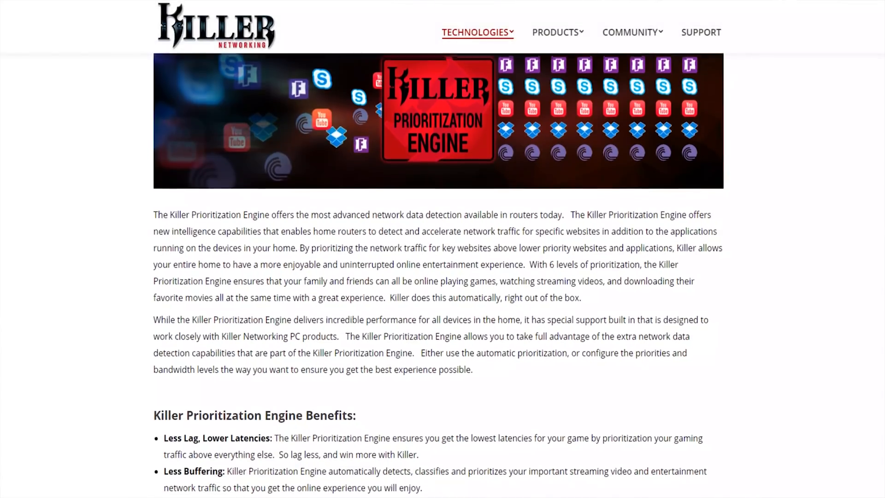
pyautogui.scroll(-3)
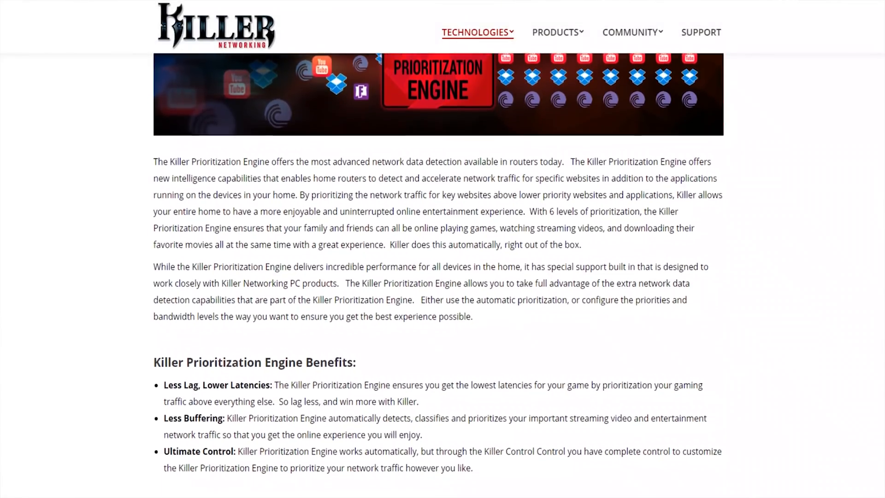
pyautogui.scroll(-3)
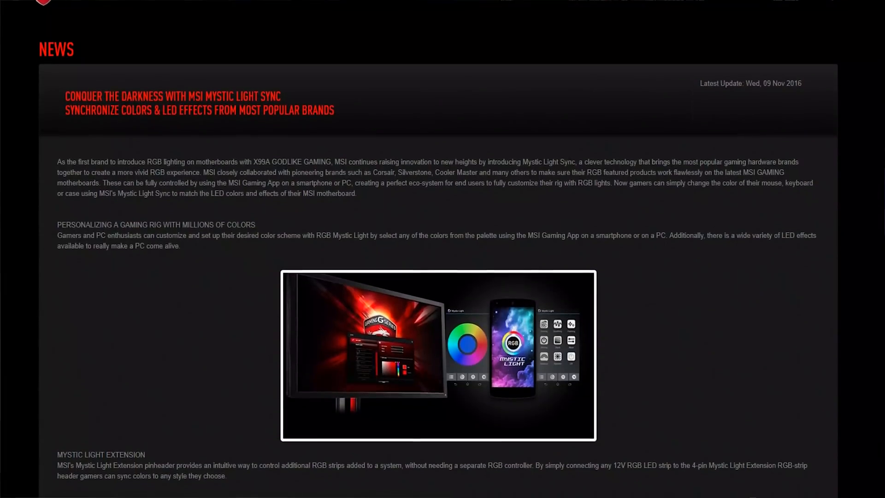
# Move on from MSI's Mystic Light Sync news to Corsair's showcase at the Crystal 460X RGB case
pyautogui.scroll(-3)
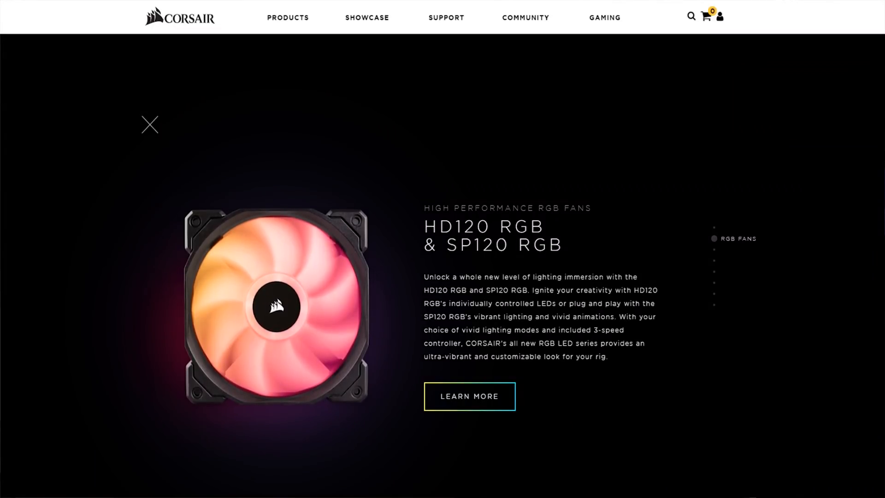
pyautogui.click(713, 250)
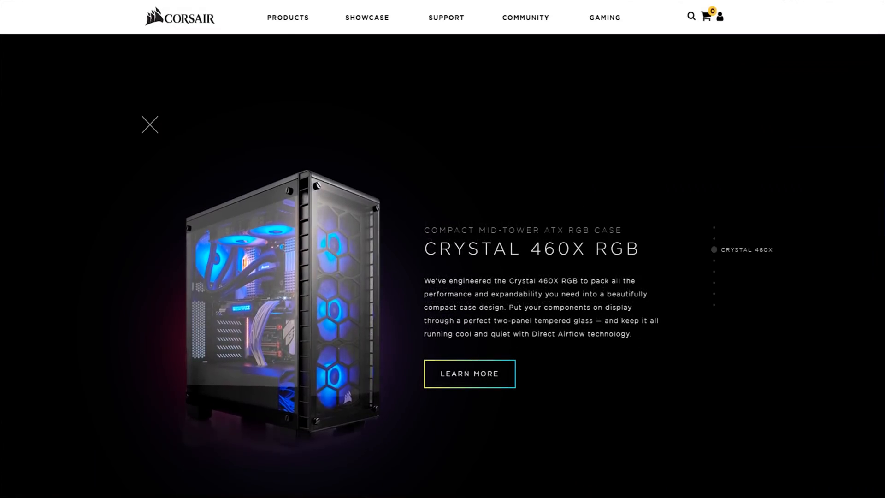